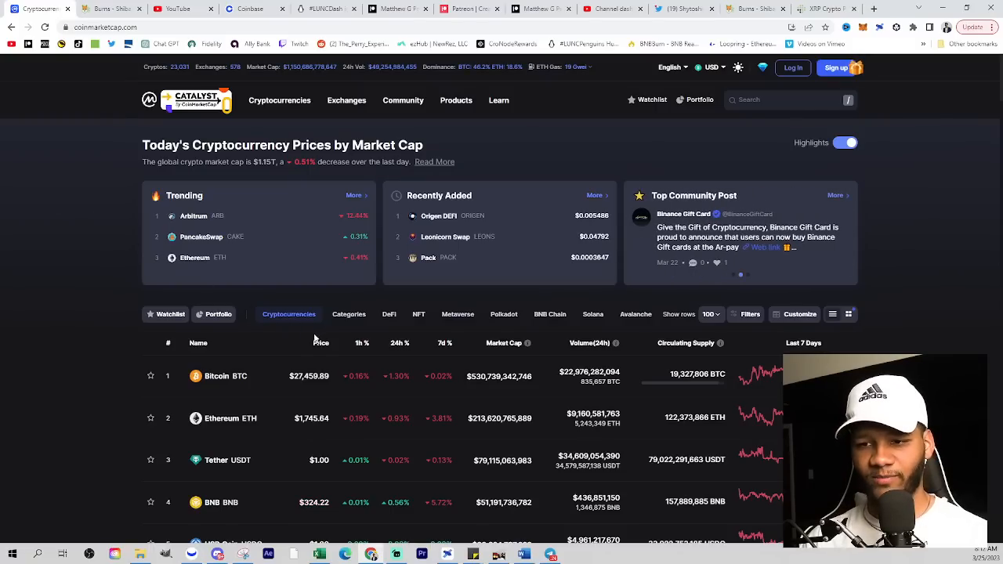
- Scroll the coin table to review the list ranked by 24-hour gain, led by Flare, Huobi Token and XRP
scroll("down", 3)
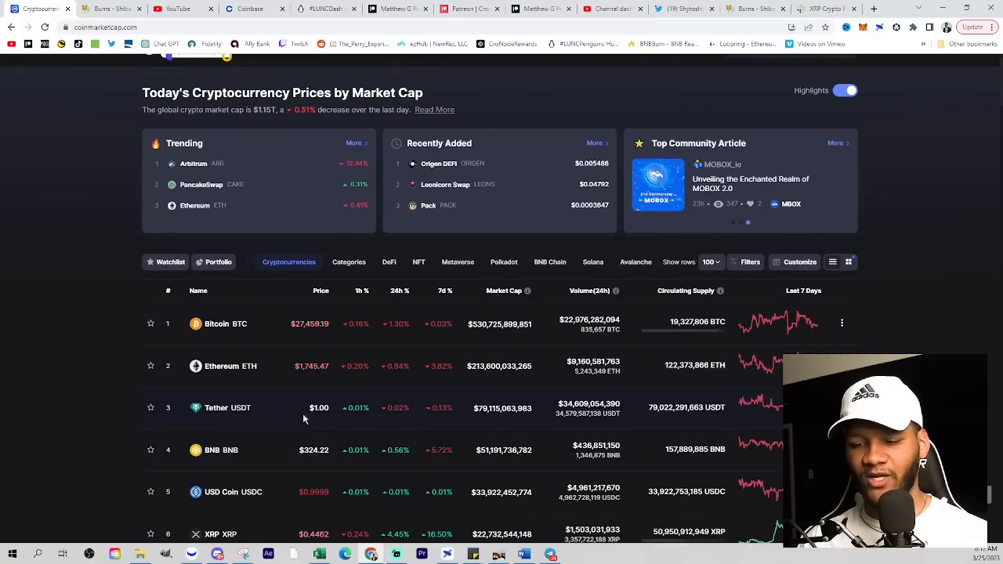
scroll("down", 3)
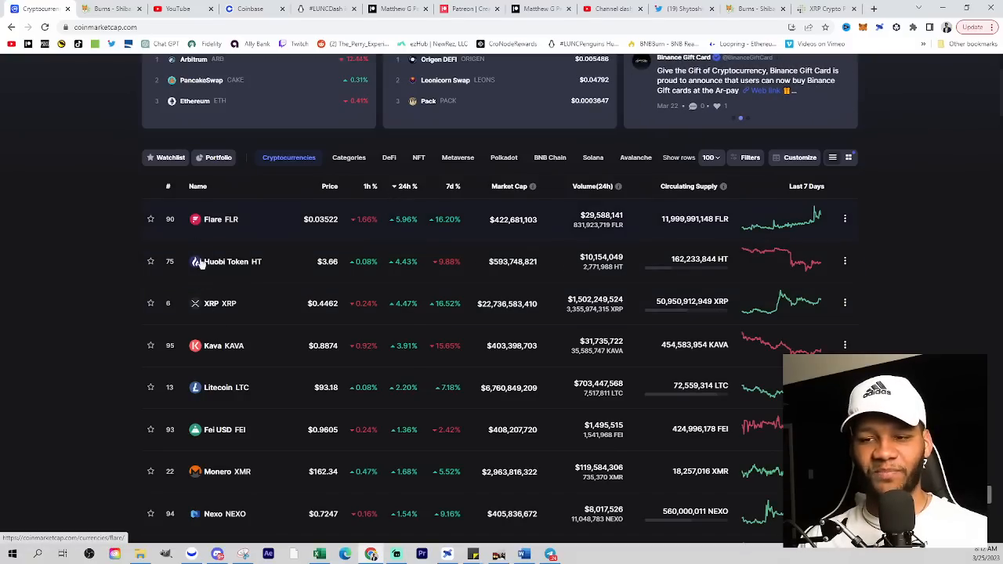
mouse_move(425, 335)
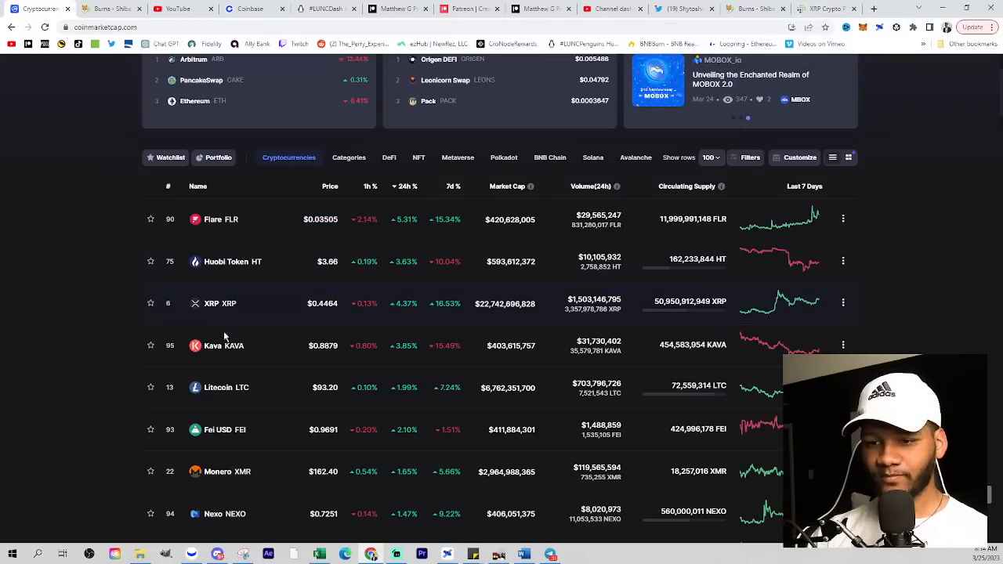
- Open XRP's detail page and scroll through its $0.447 price, market cap, volume and supply
left_click(220, 303)
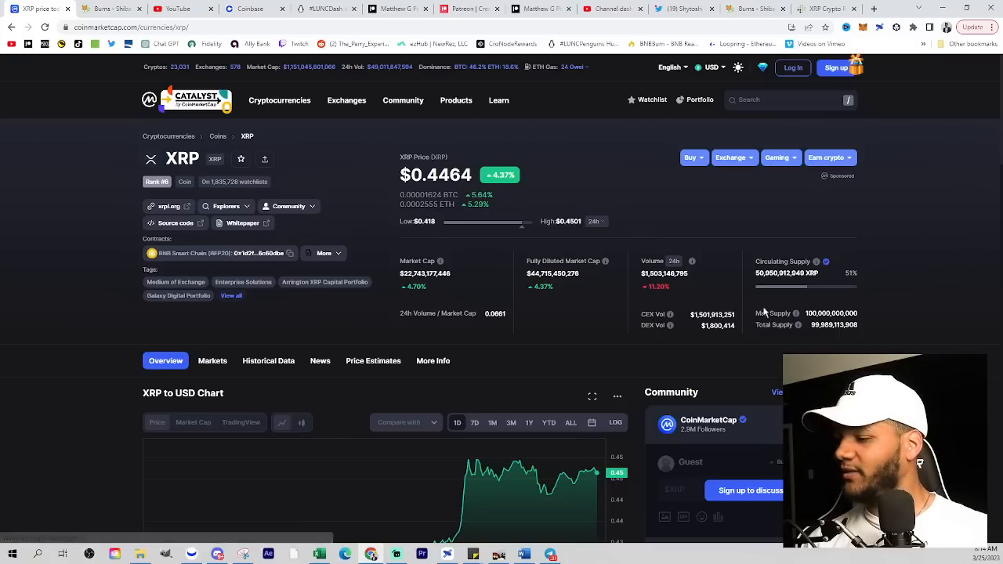
mouse_move(780, 296)
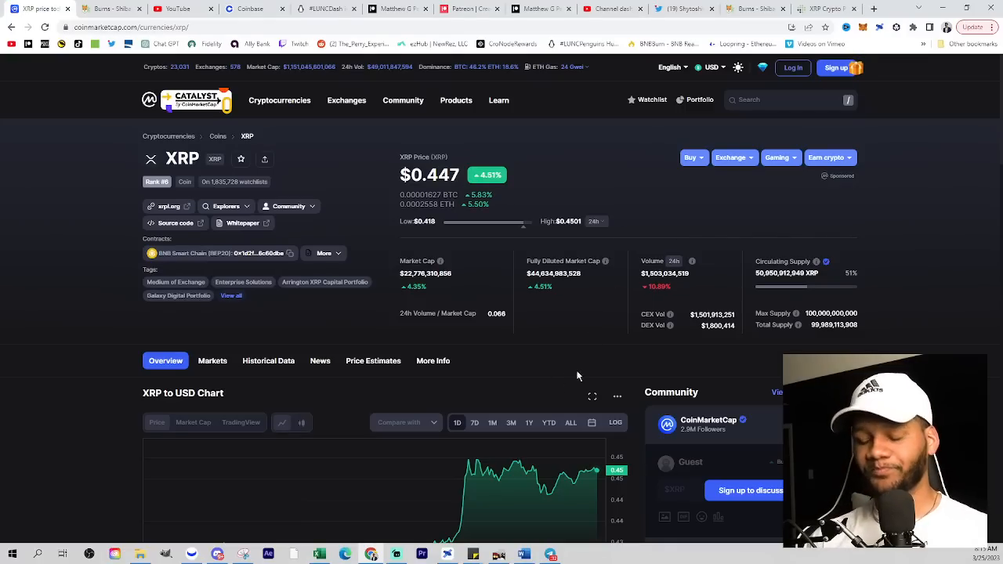
scroll("down", 3)
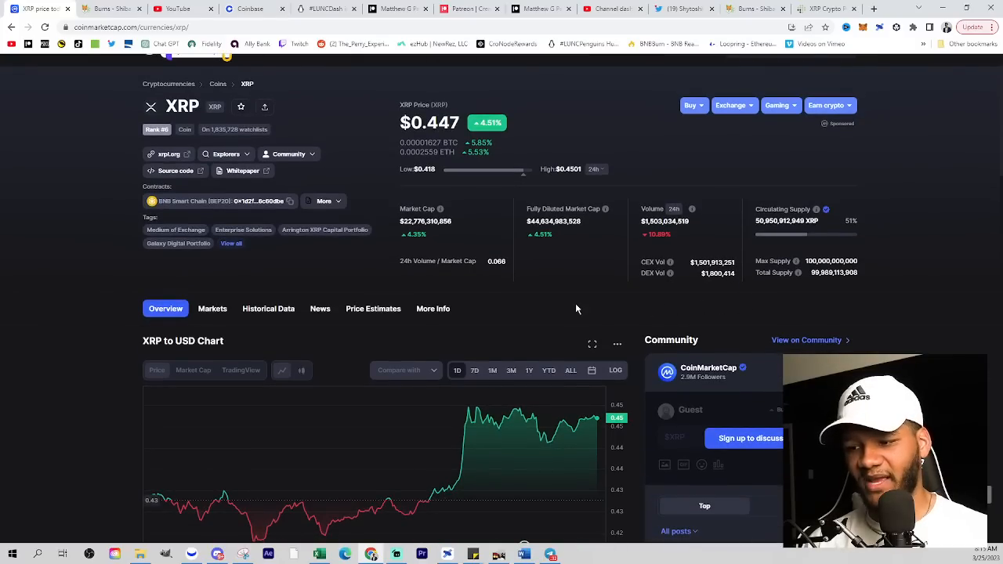
scroll("down", 3)
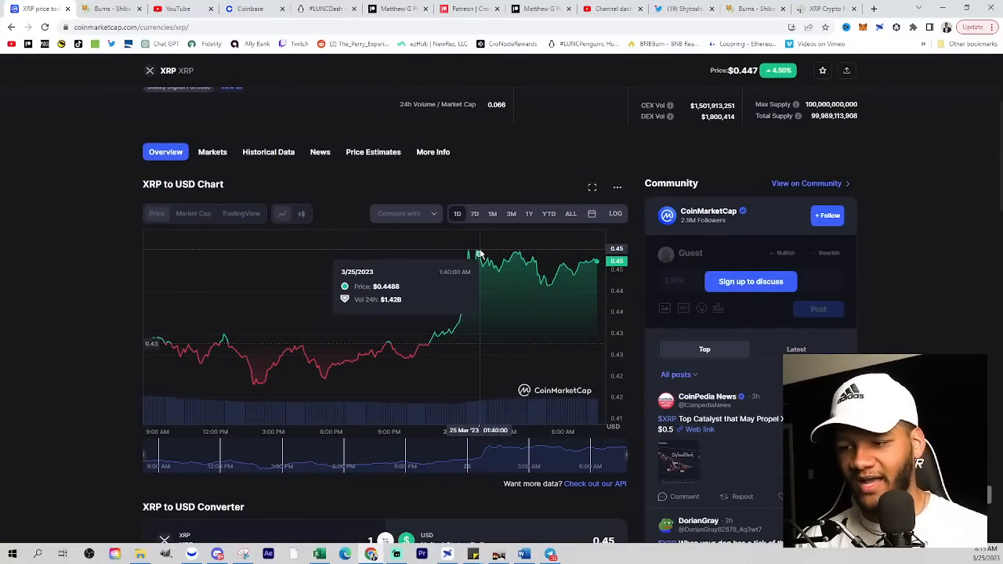
mouse_move(547, 288)
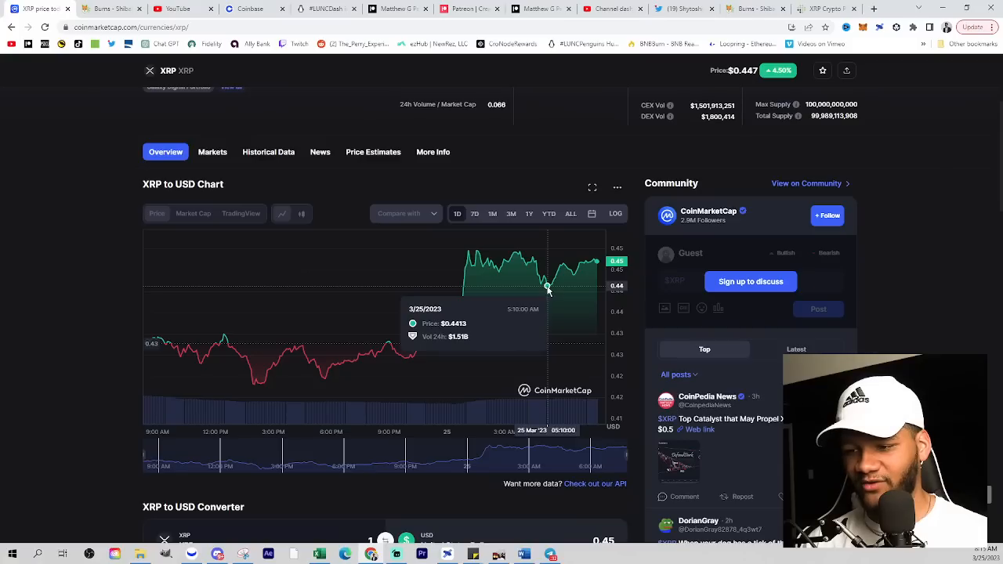
mouse_move(595, 262)
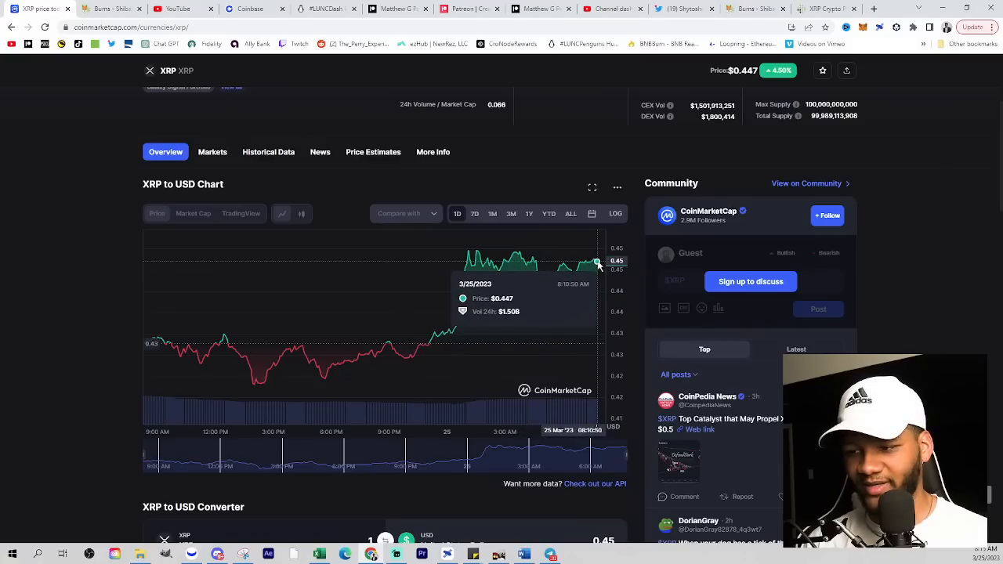
mouse_move(375, 356)
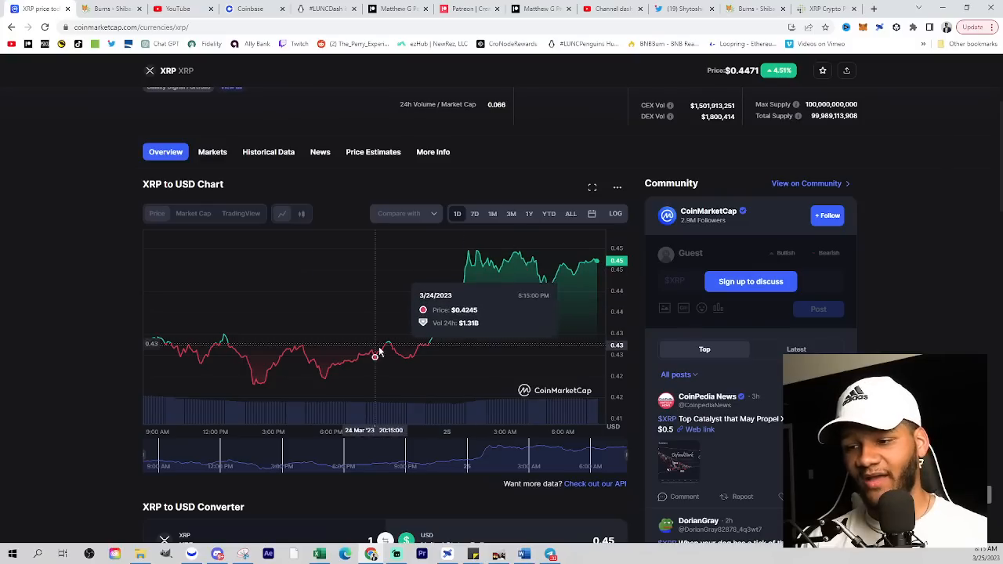
mouse_move(321, 378)
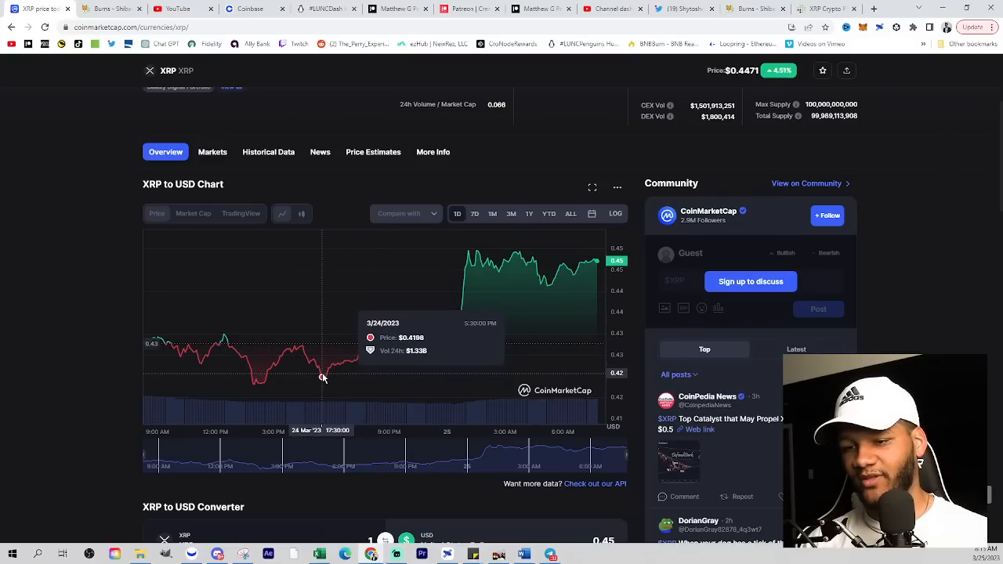
mouse_move(541, 273)
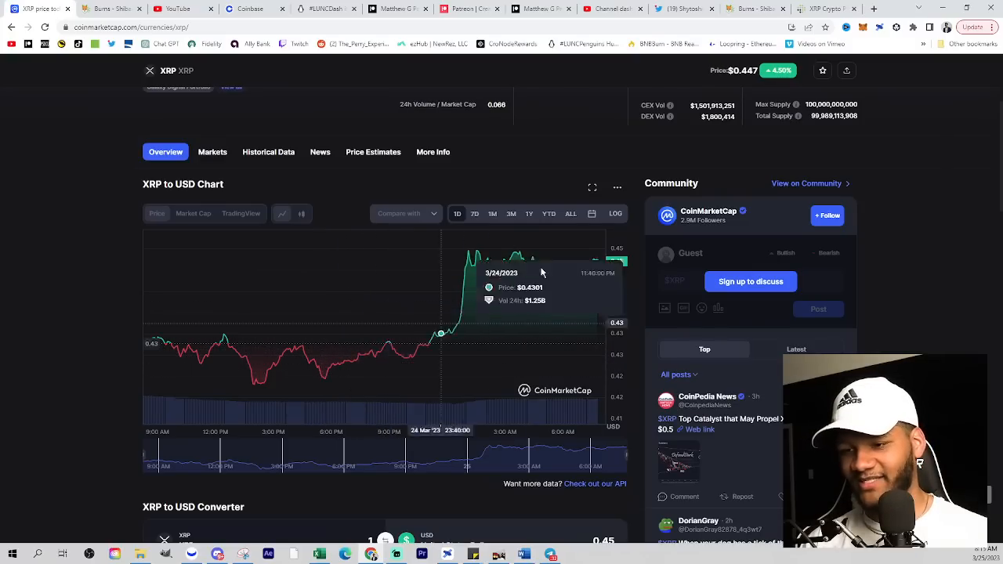
mouse_move(322, 377)
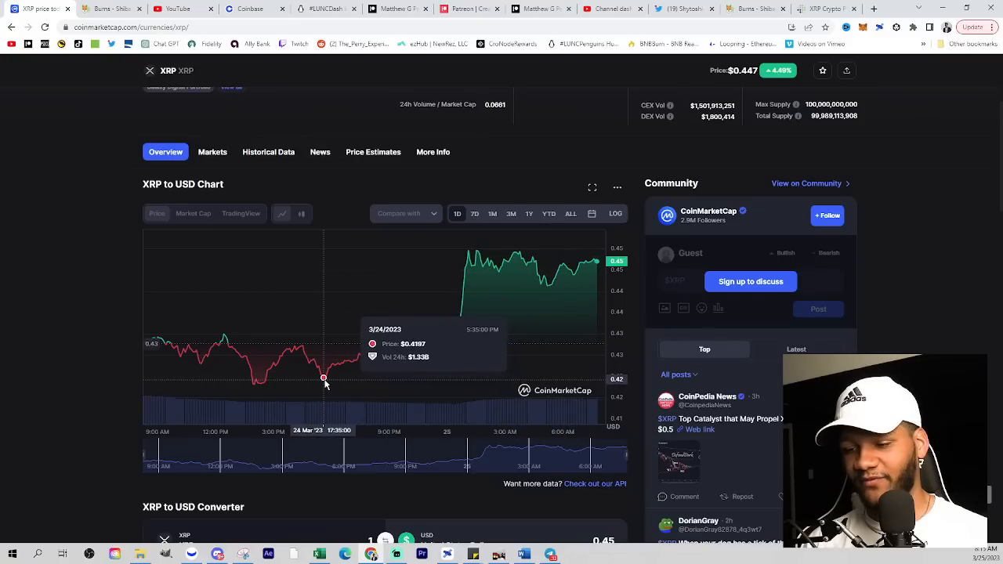
mouse_move(466, 264)
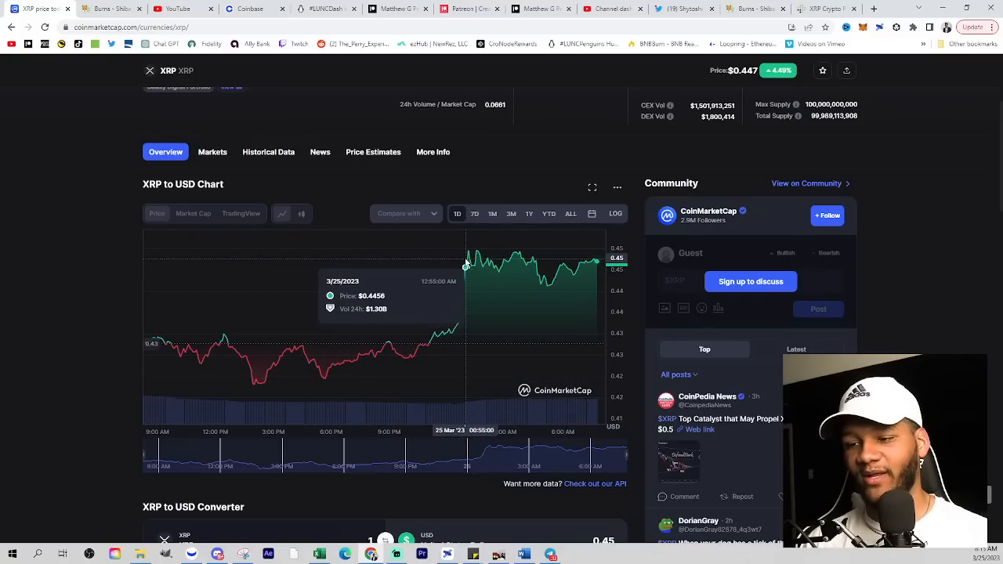
mouse_move(464, 226)
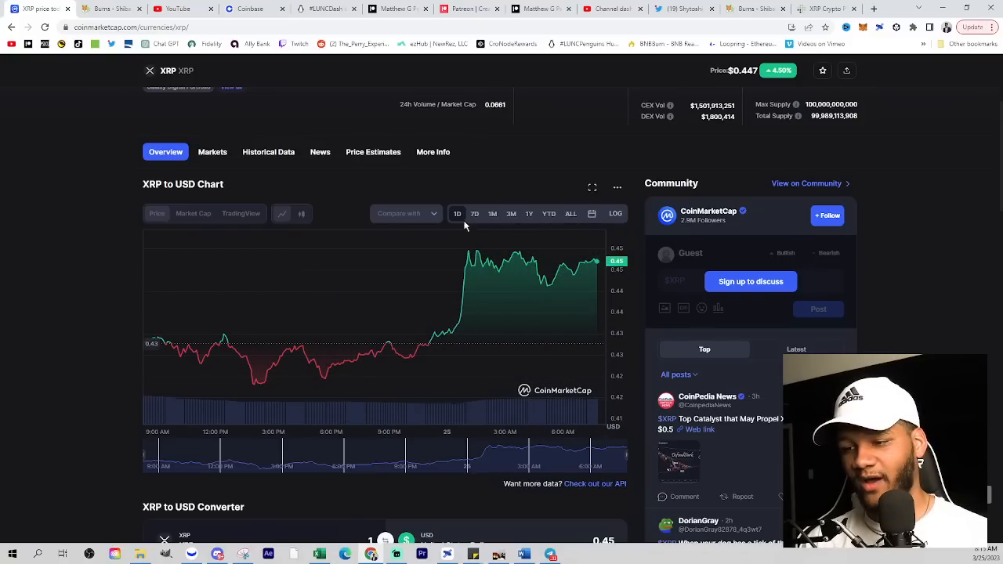
left_click(474, 213)
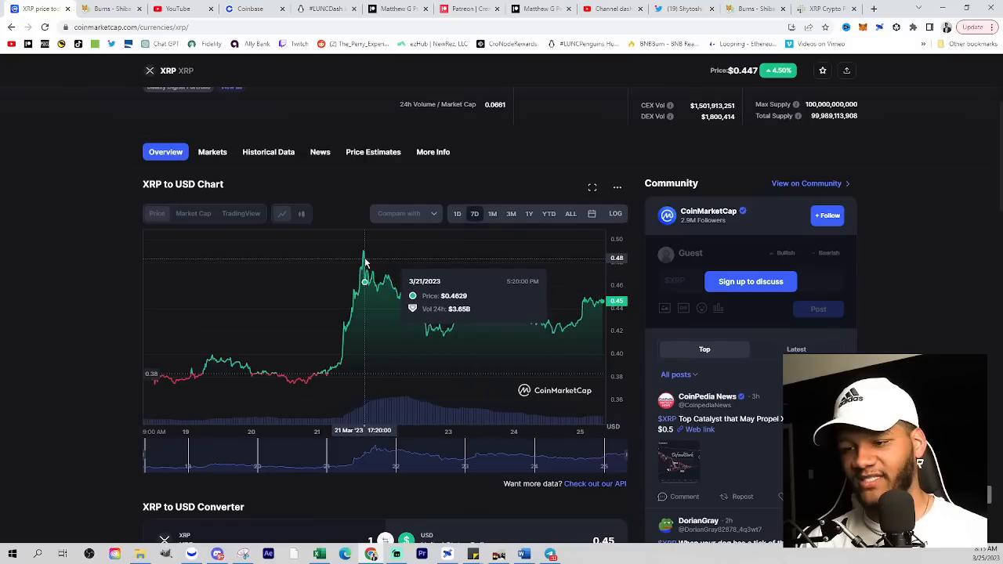
mouse_move(363, 256)
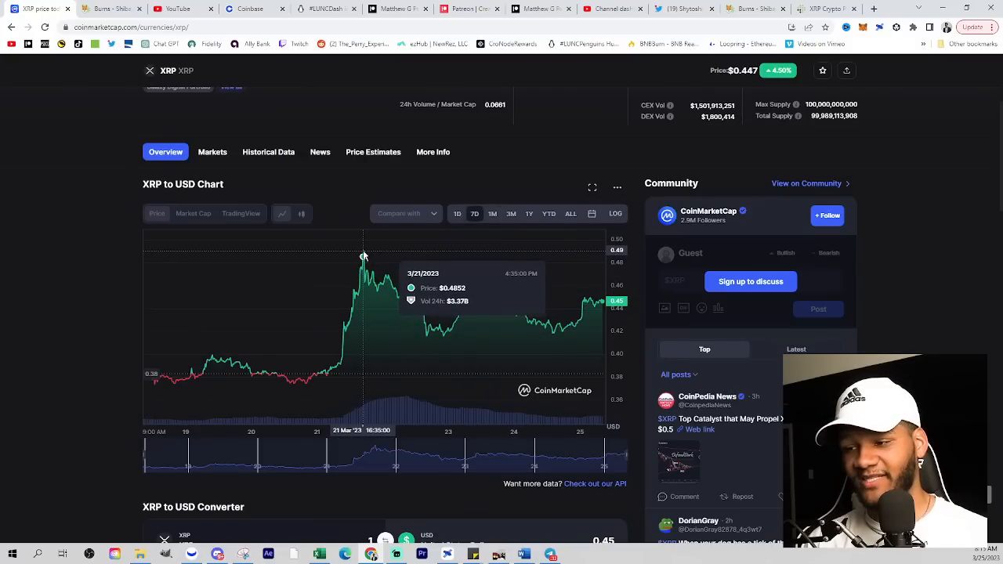
mouse_move(444, 335)
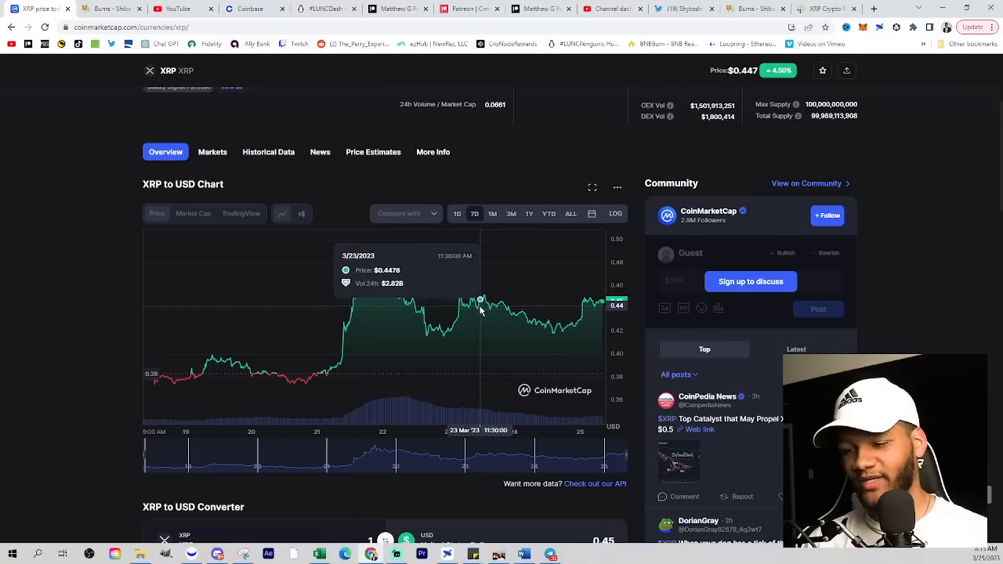
mouse_move(498, 333)
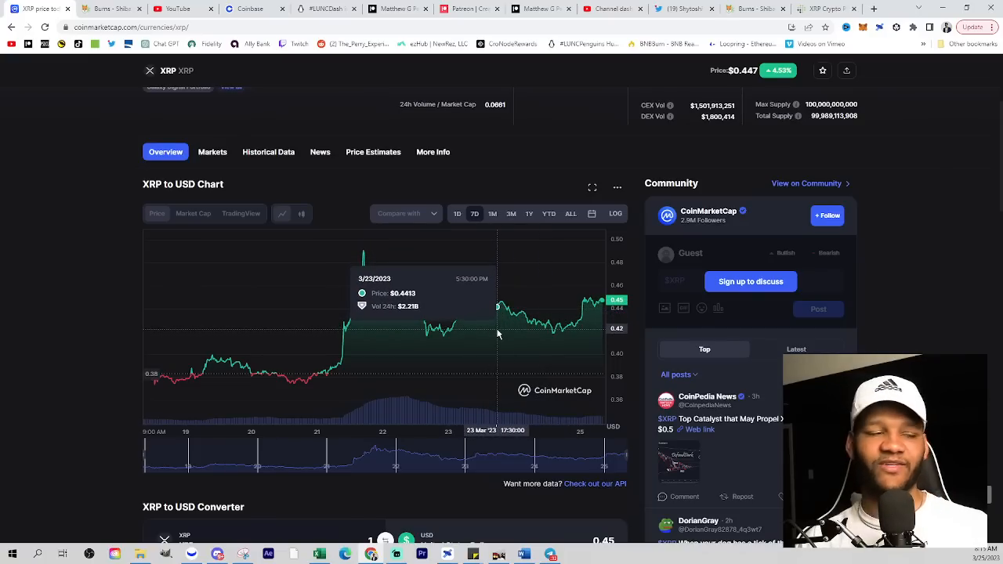
mouse_move(390, 280)
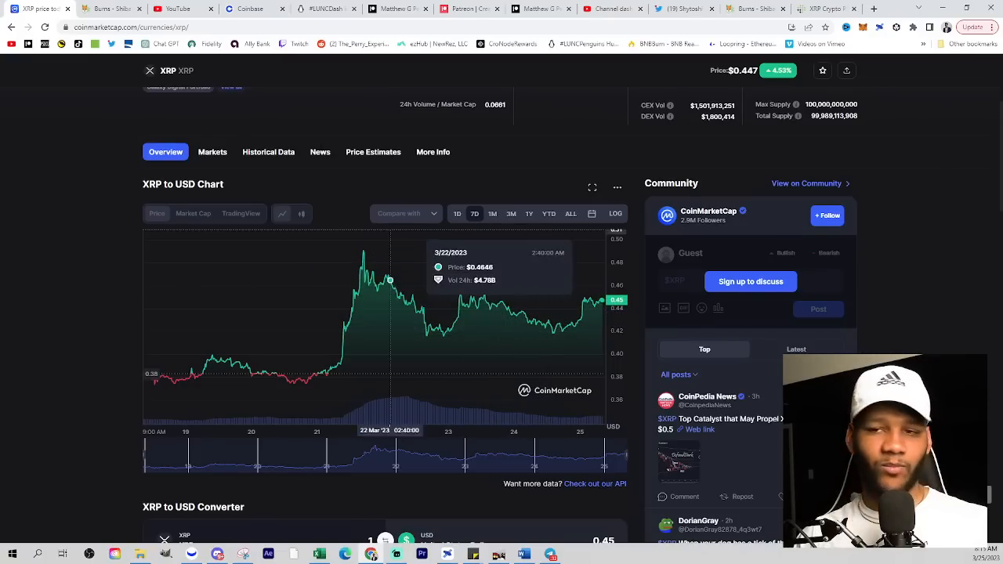
mouse_move(831, 7)
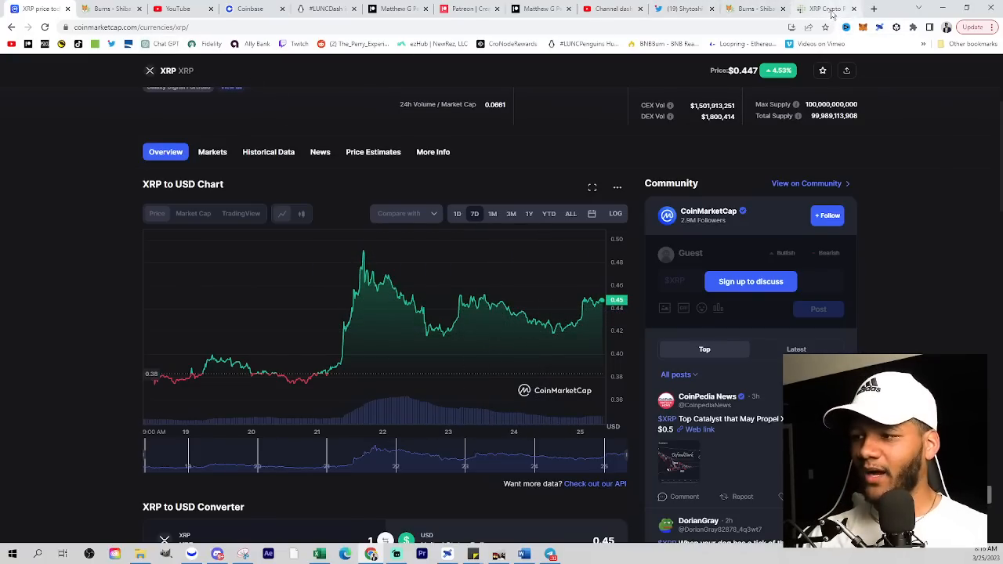
scroll("up", 3)
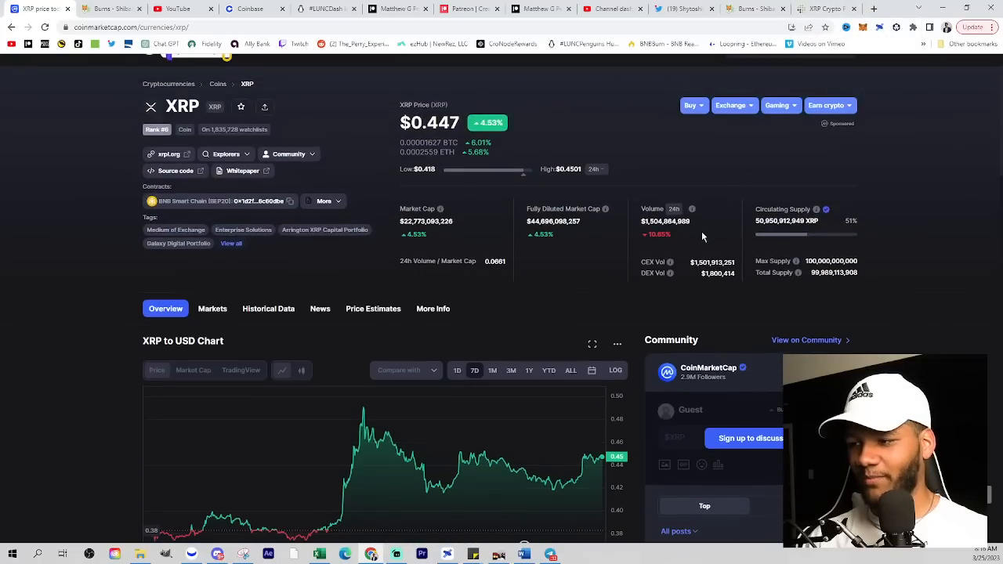
mouse_move(843, 162)
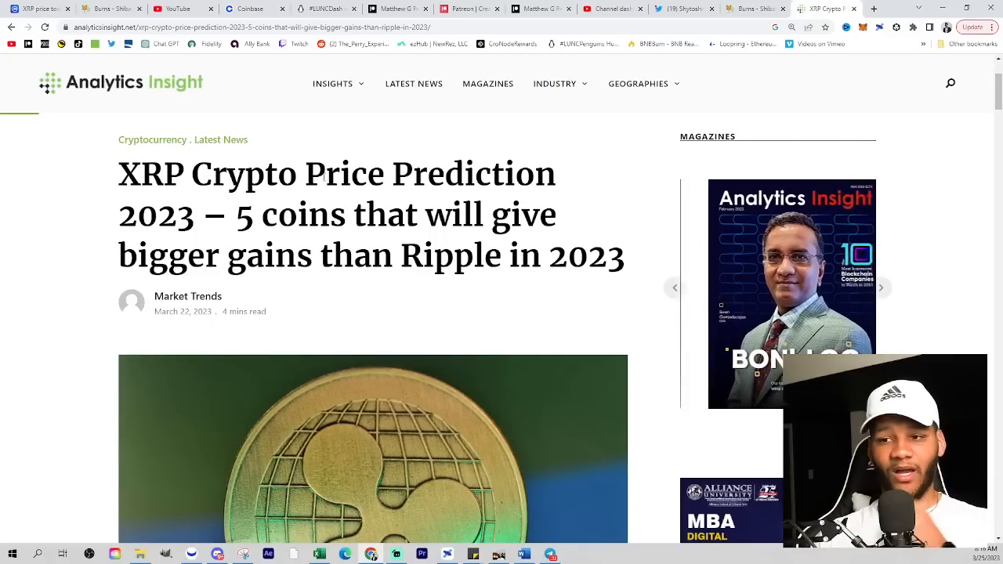
- Scroll the Analytics Insight article down to the 'Ripple (XRP) Price Prediction for 2023' heading
scroll("down", 3)
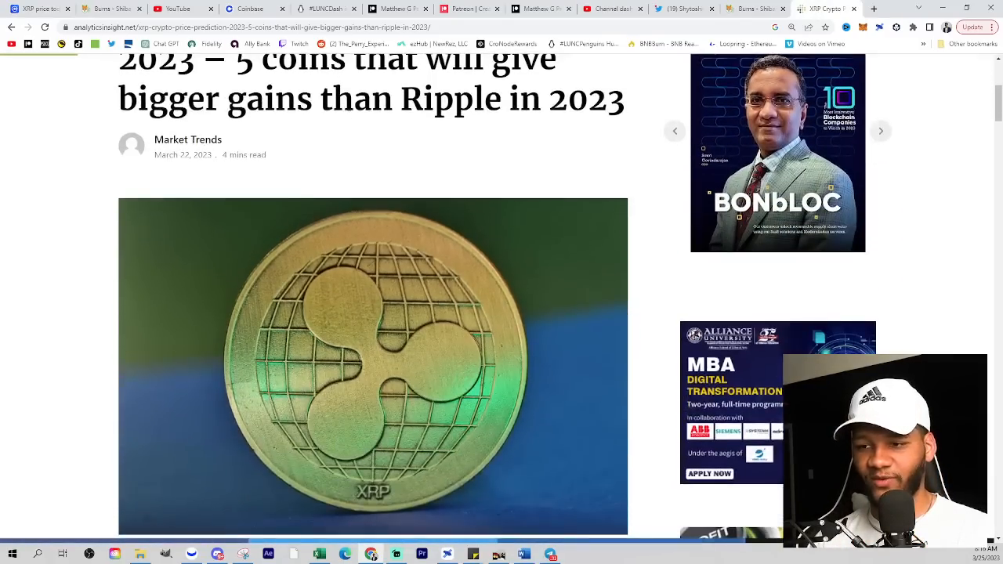
scroll("down", 3)
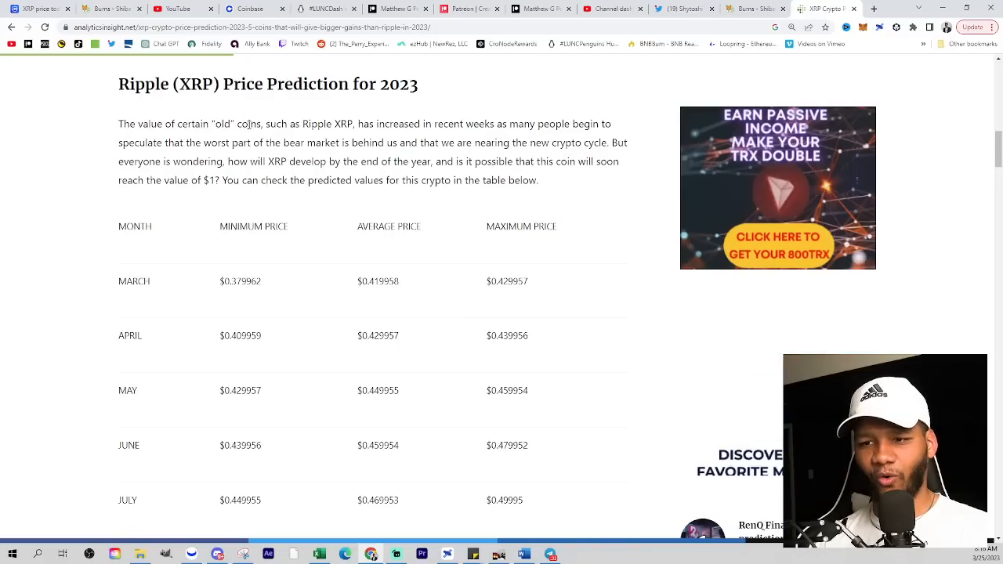
- Highlight the Ripple XRP paragraph about its recent rise and possible $1 target
left_click_drag(300, 124, 376, 123)
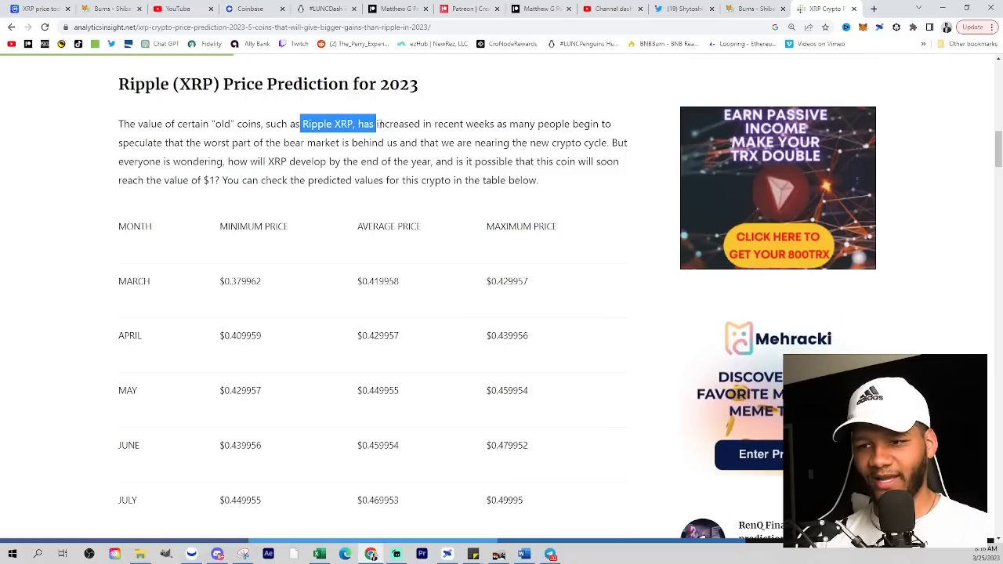
left_click_drag(374, 124, 463, 124)
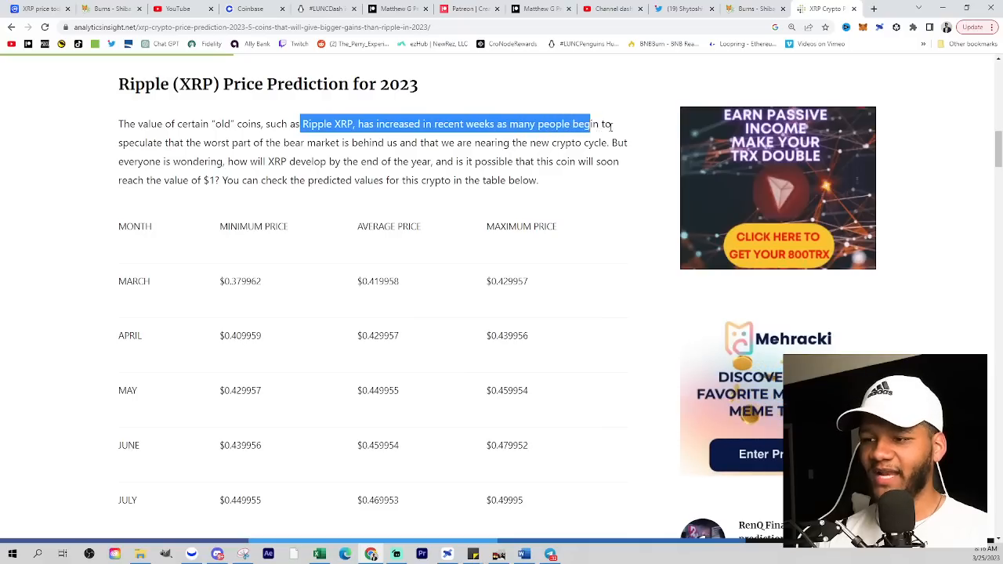
left_click_drag(607, 123, 191, 143)
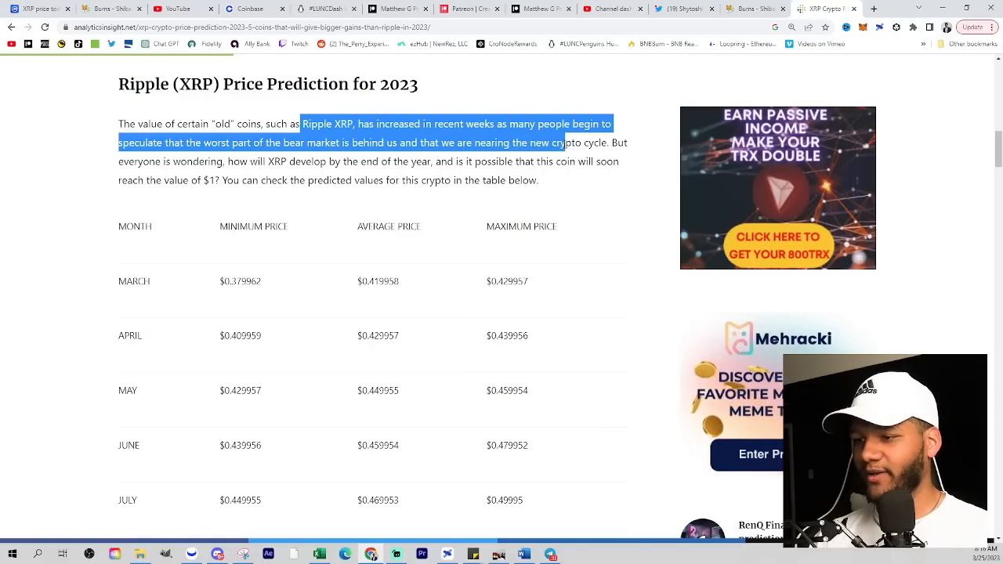
left_click_drag(564, 143, 172, 162)
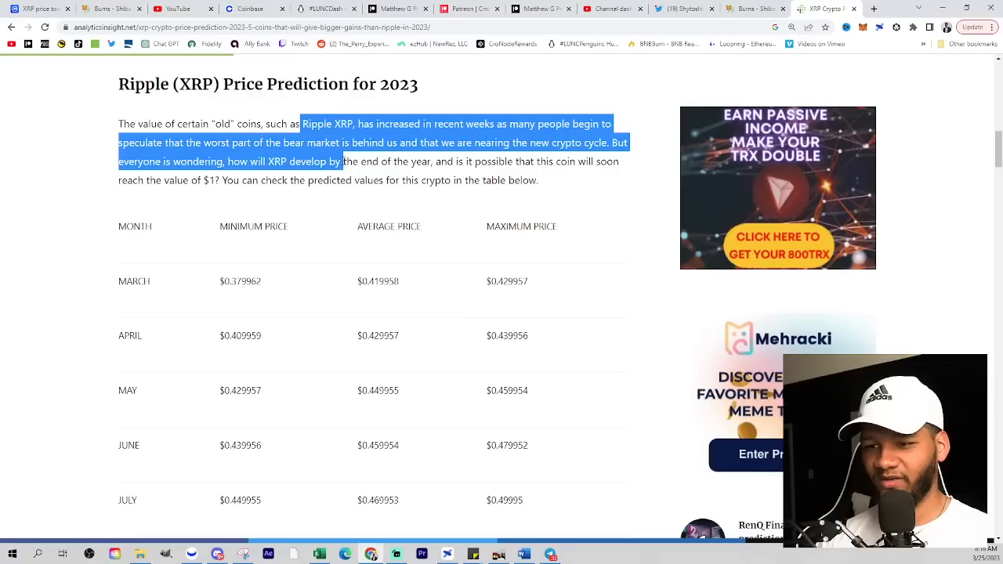
left_click_drag(340, 162, 507, 162)
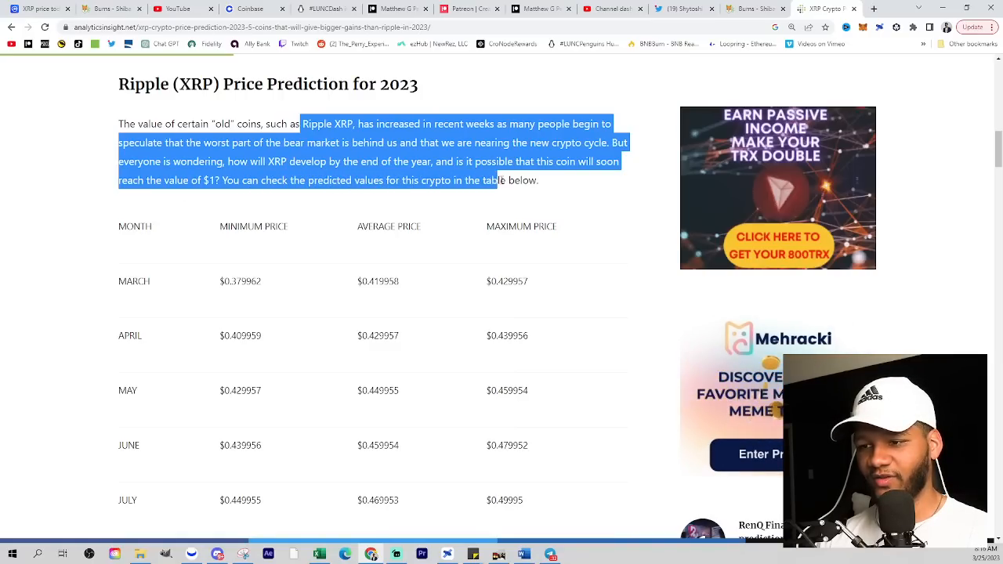
scroll("down", 3)
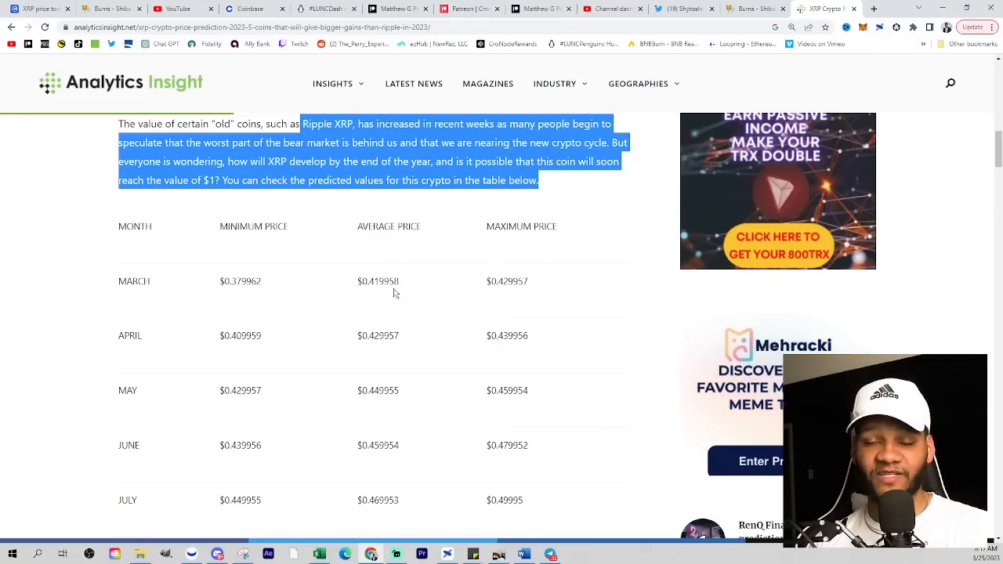
- Scroll through the forecast table's May–December rows, ending at December's $0.629937 maximum
scroll("down", 3)
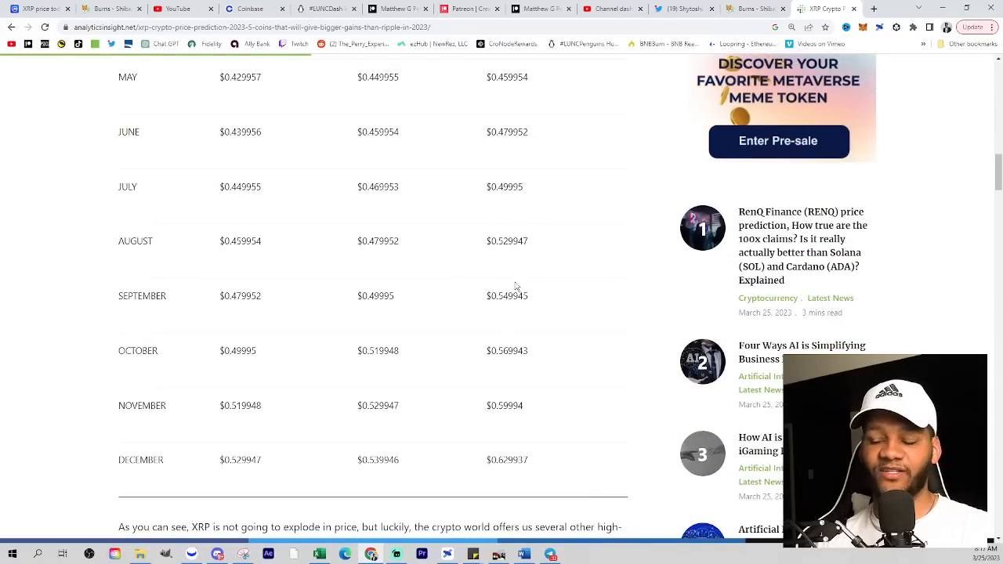
scroll("down", 3)
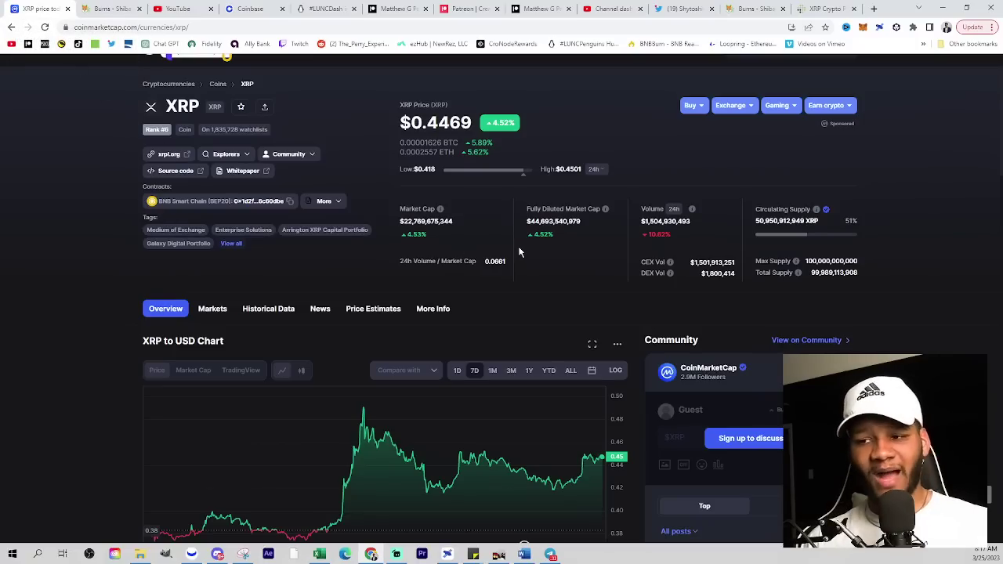
mouse_move(399, 396)
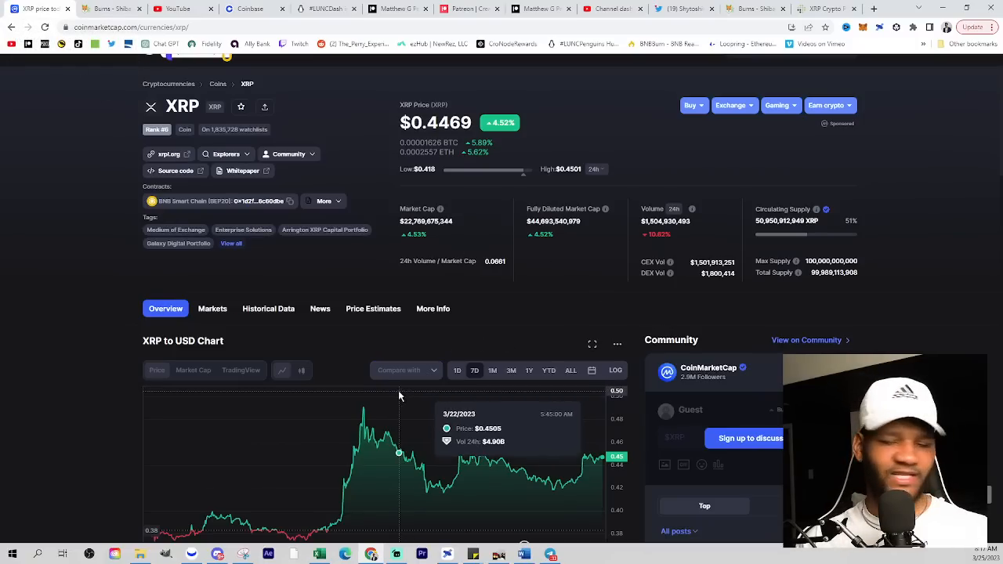
mouse_move(391, 407)
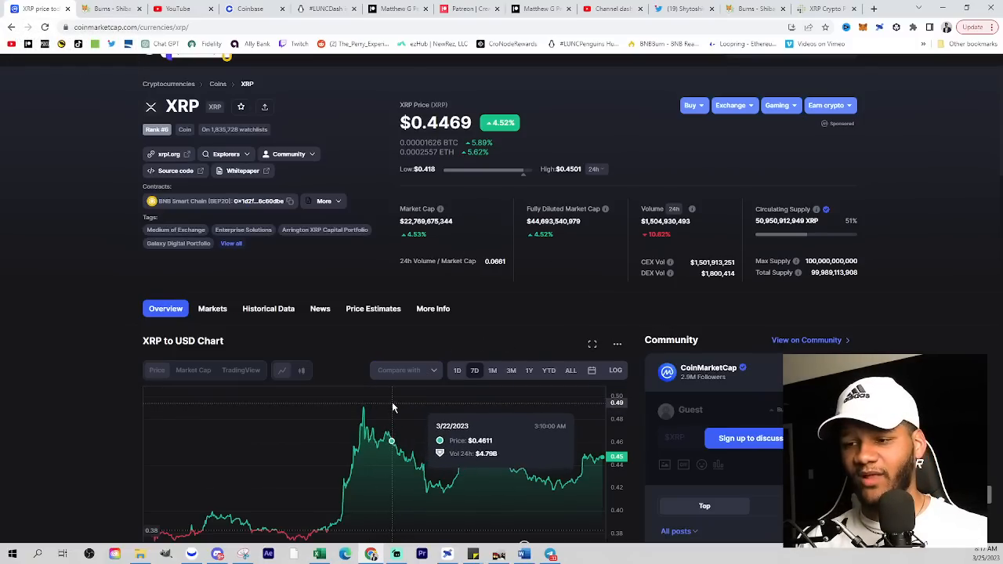
mouse_move(525, 321)
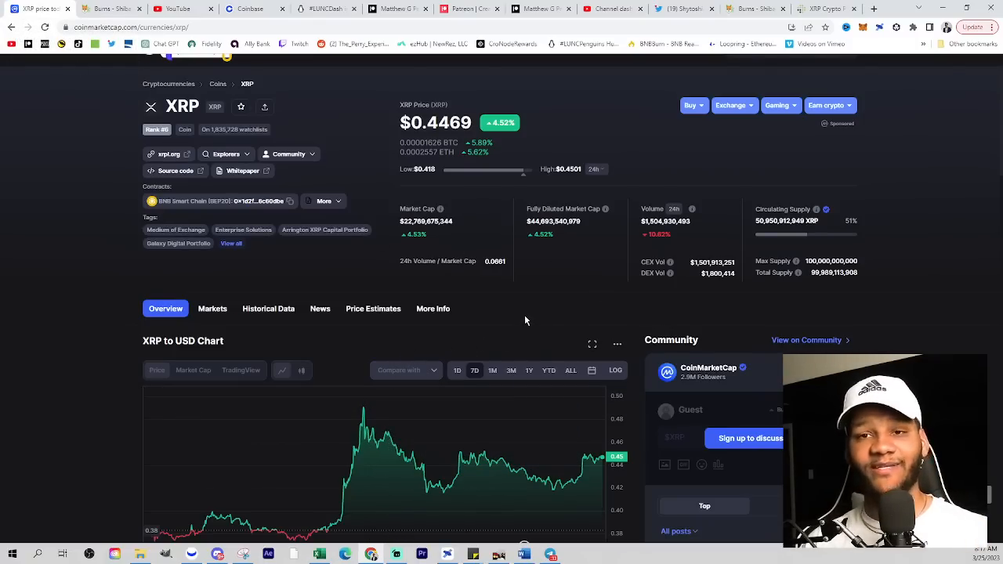